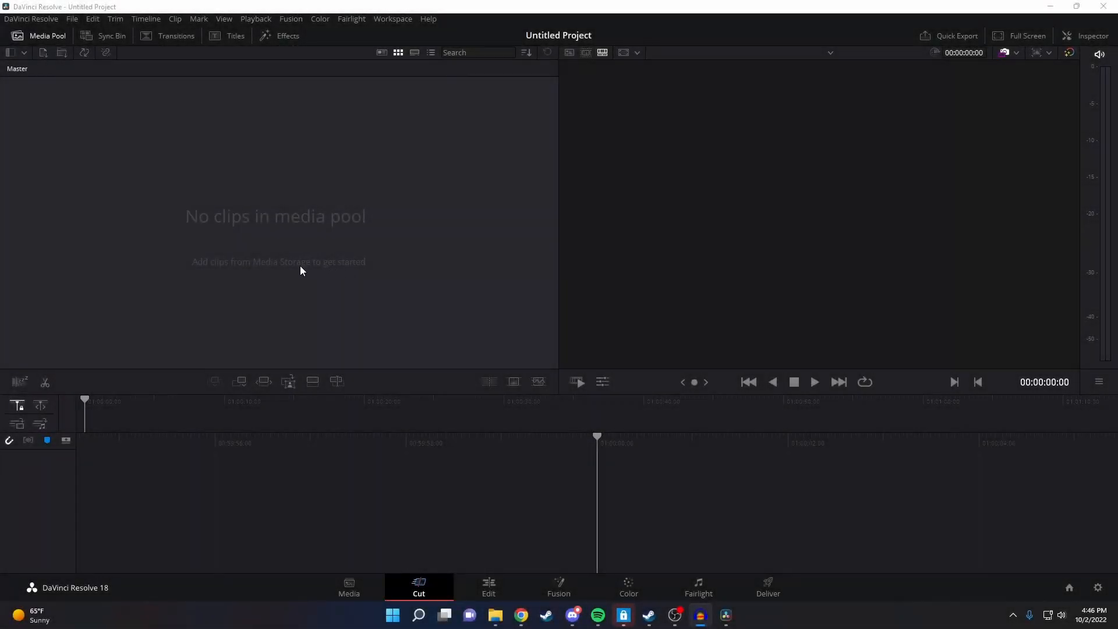
mouse_move(297, 265)
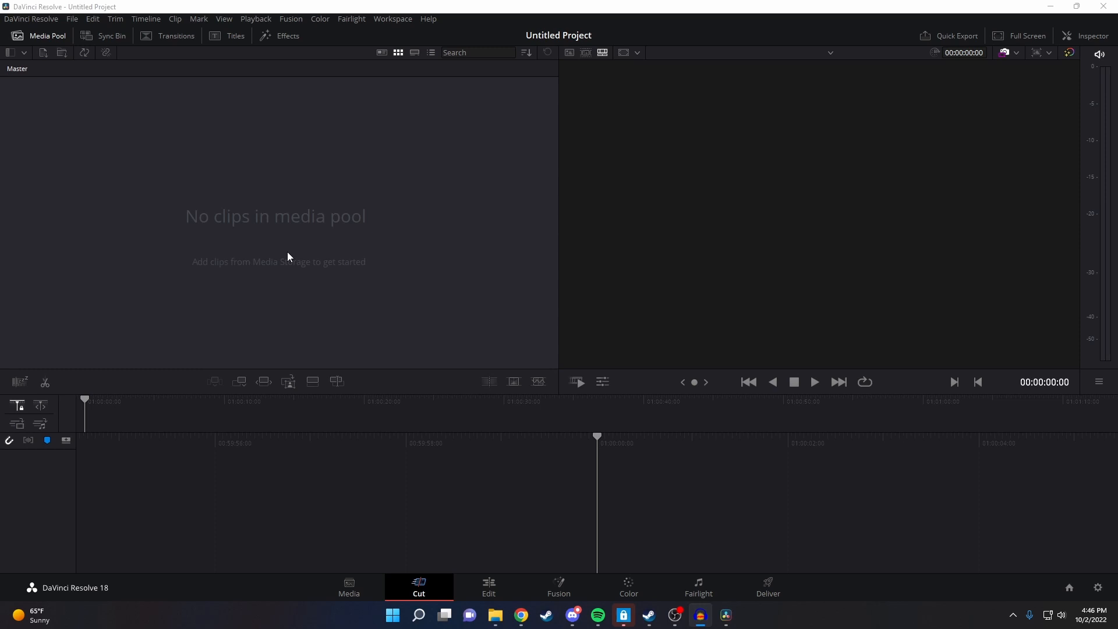
mouse_move(123, 114)
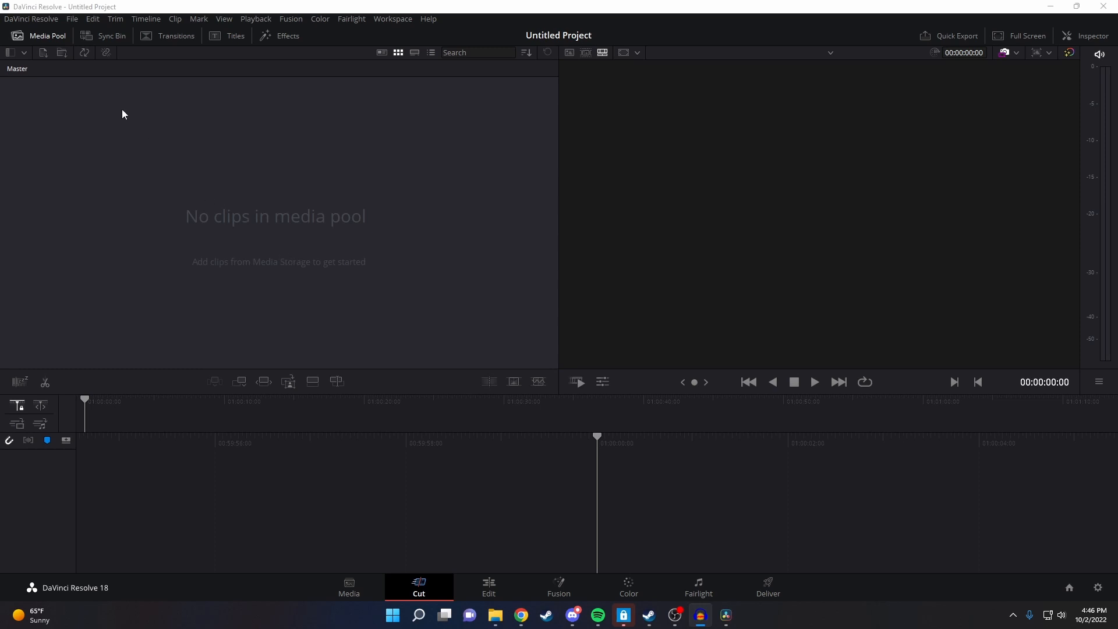
mouse_move(72, 20)
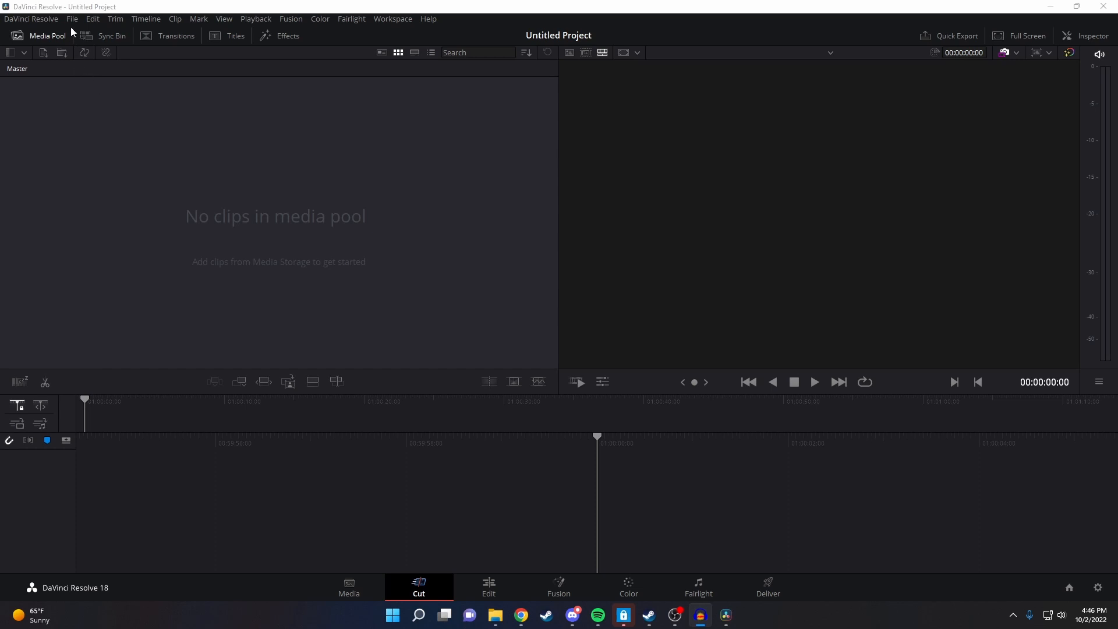
click(71, 19)
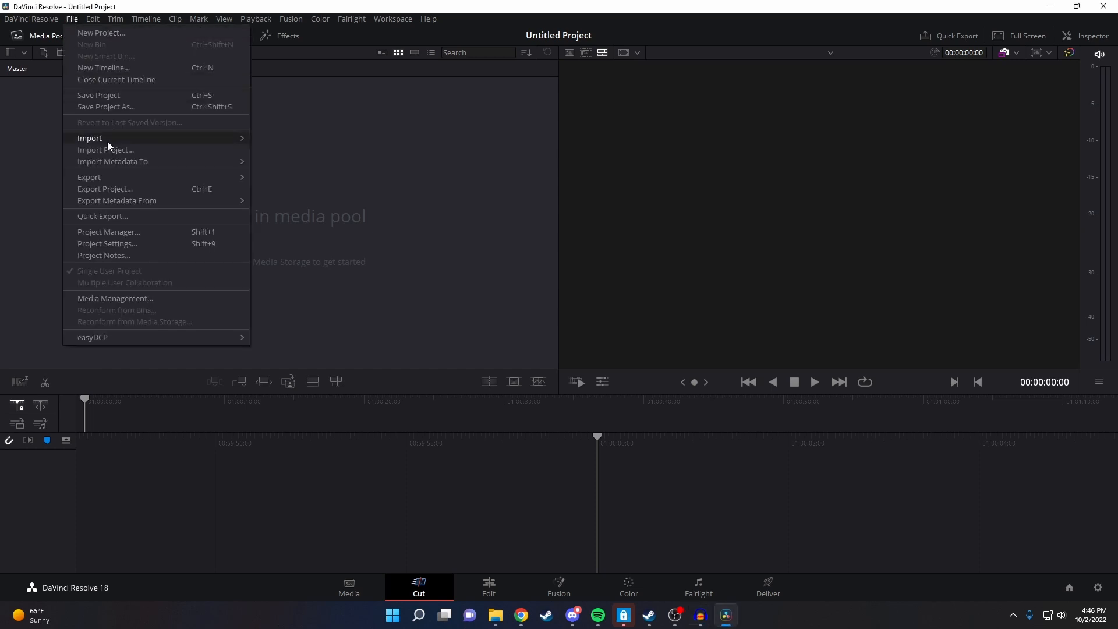
click(90, 137)
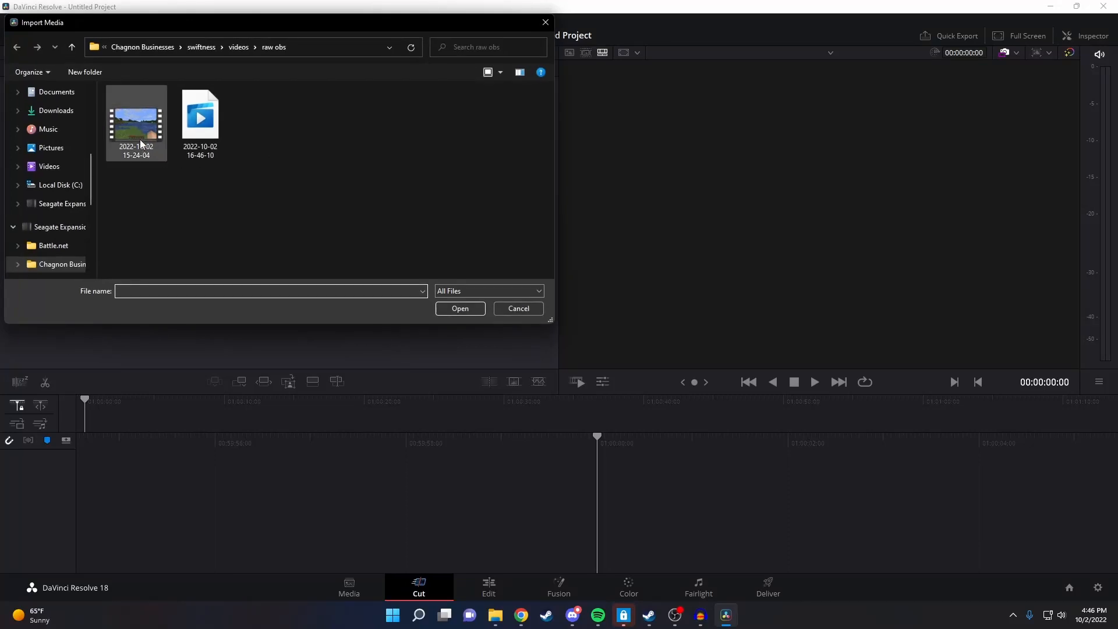
mouse_move(131, 125)
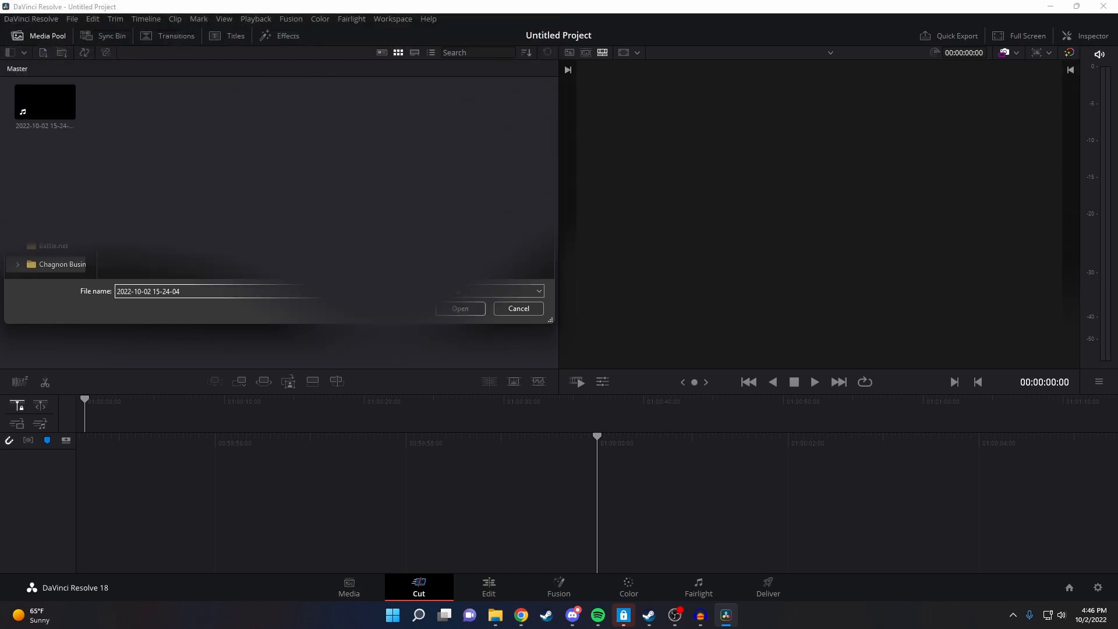
click(517, 307)
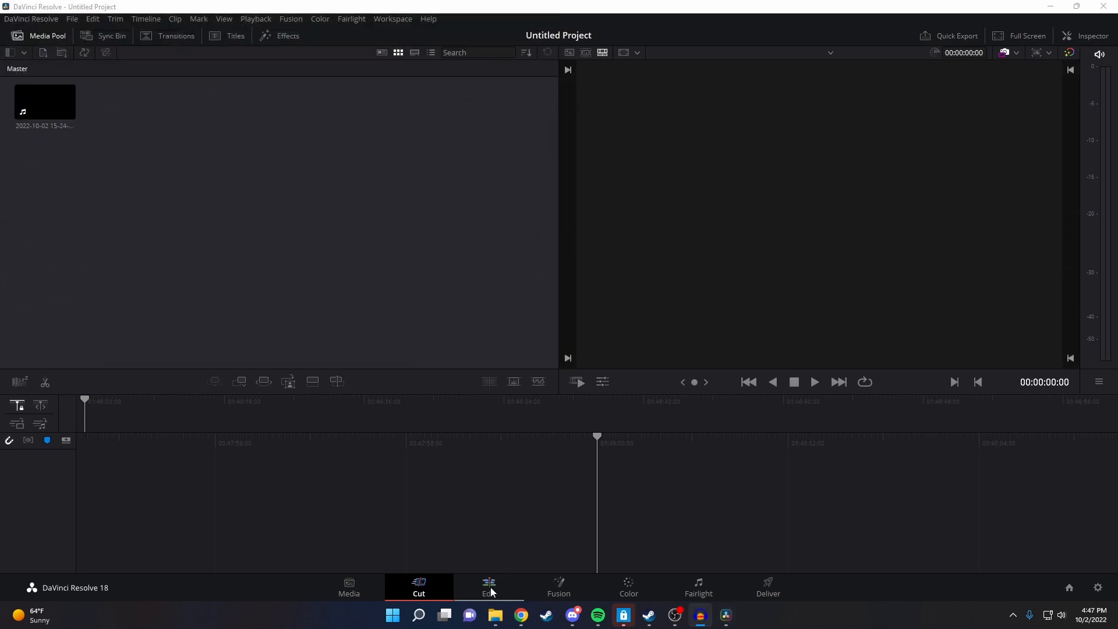
Drop the clip onto a new Timeline 1 in the Edit page, then move to the Color page.
click(488, 587)
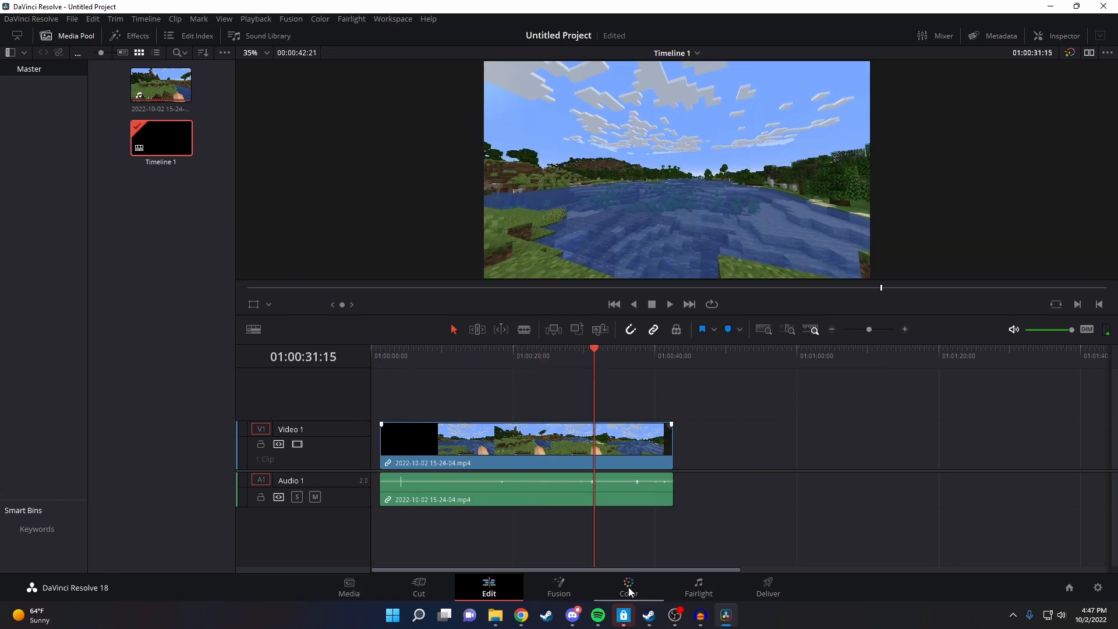
click(628, 587)
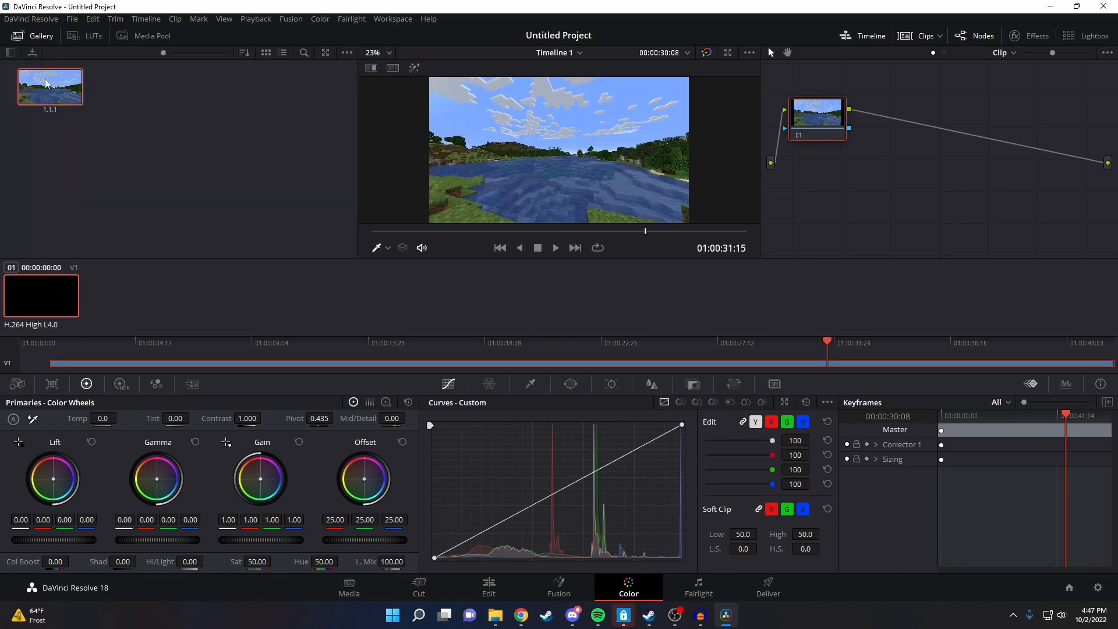
Export the grabbed gallery still and list the available image formats (JPEG/PNG).
right_click(50, 85)
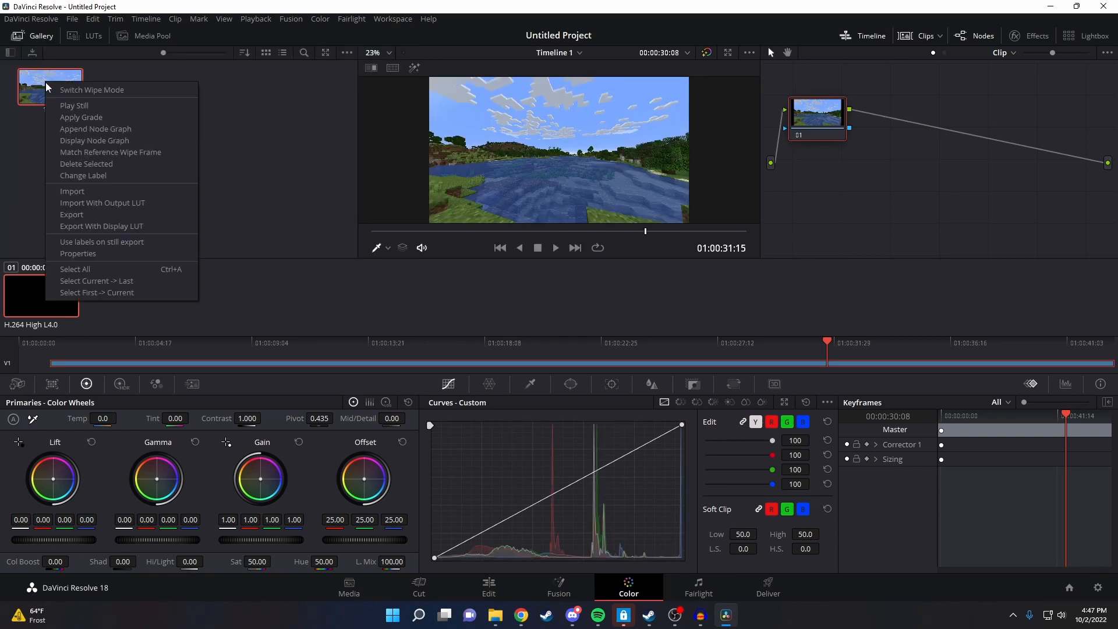
mouse_move(71, 214)
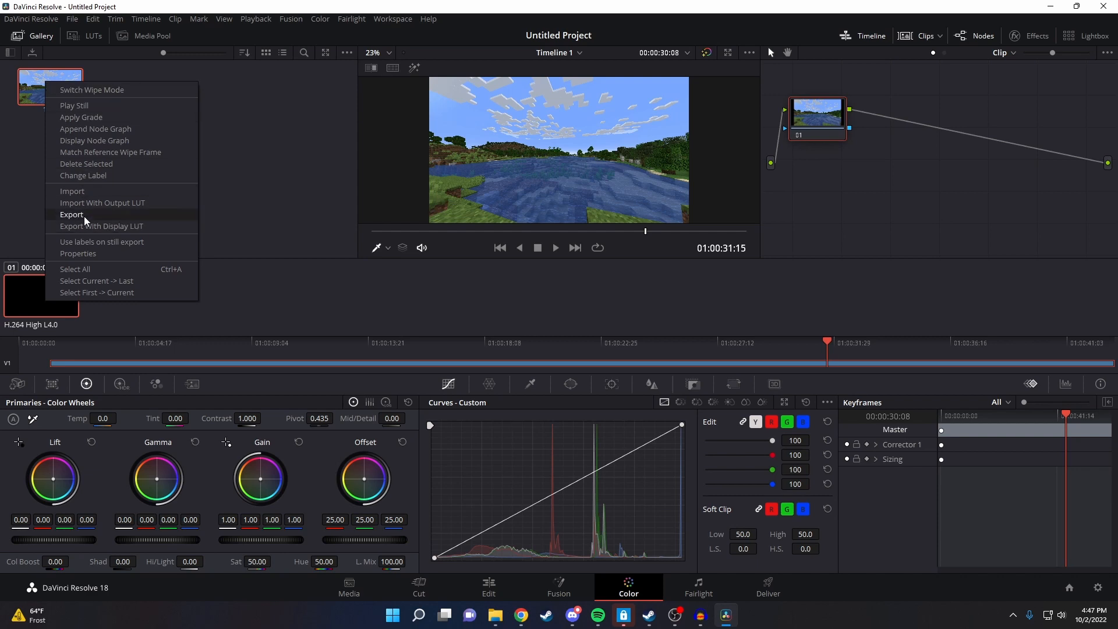
click(71, 215)
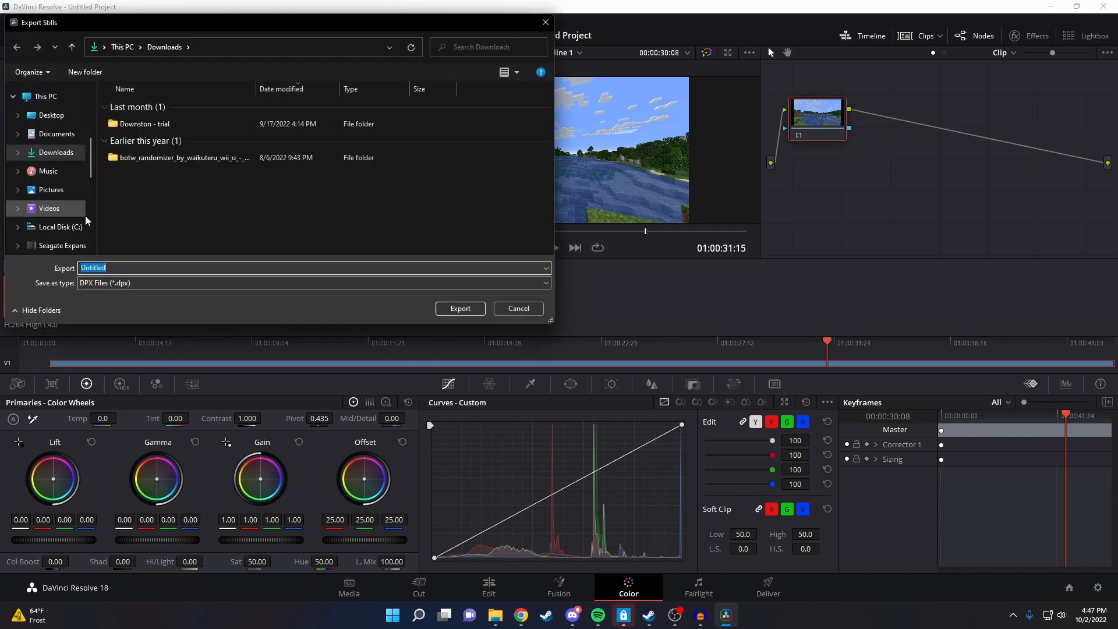
click(312, 282)
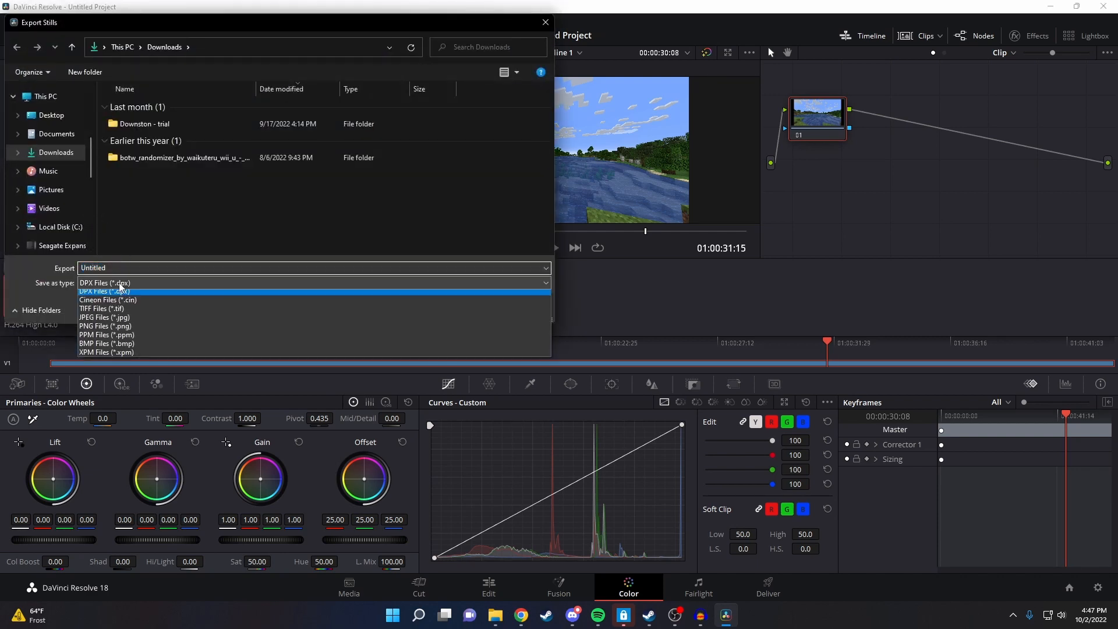